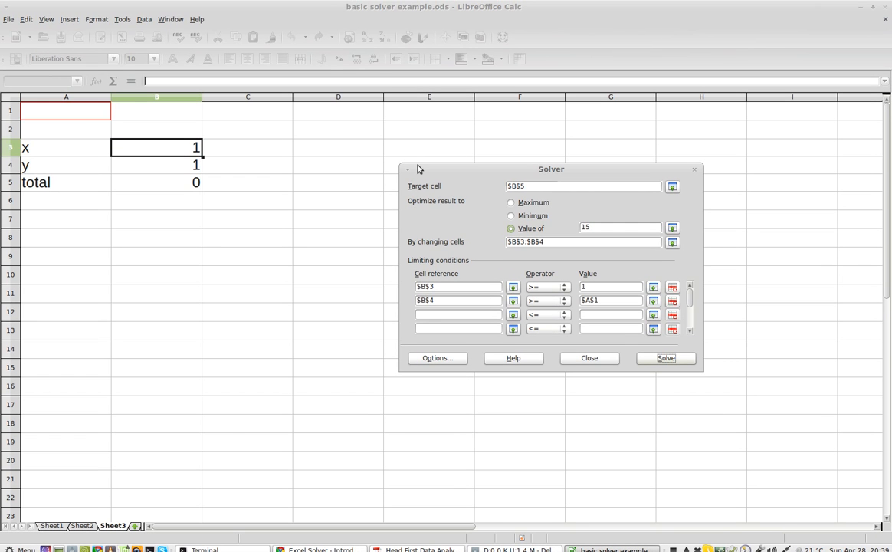
mouse_move(404, 16)
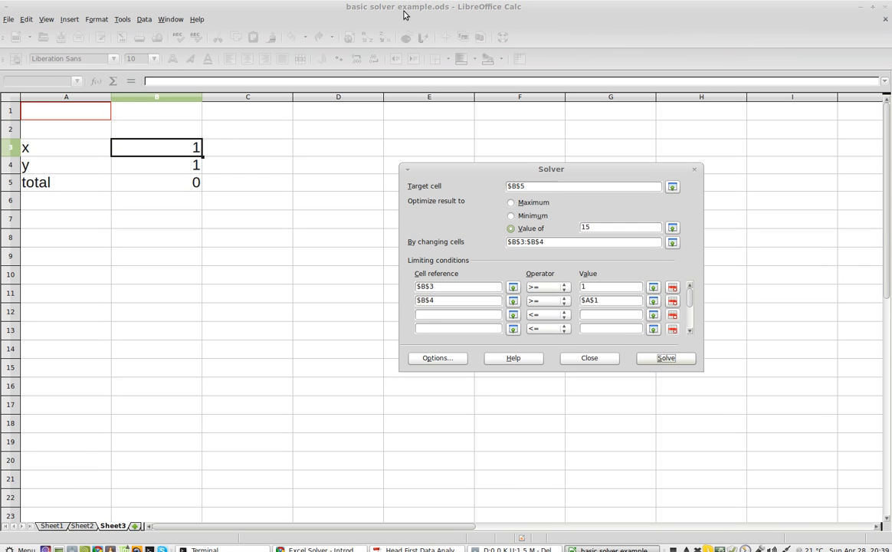
mouse_move(159, 162)
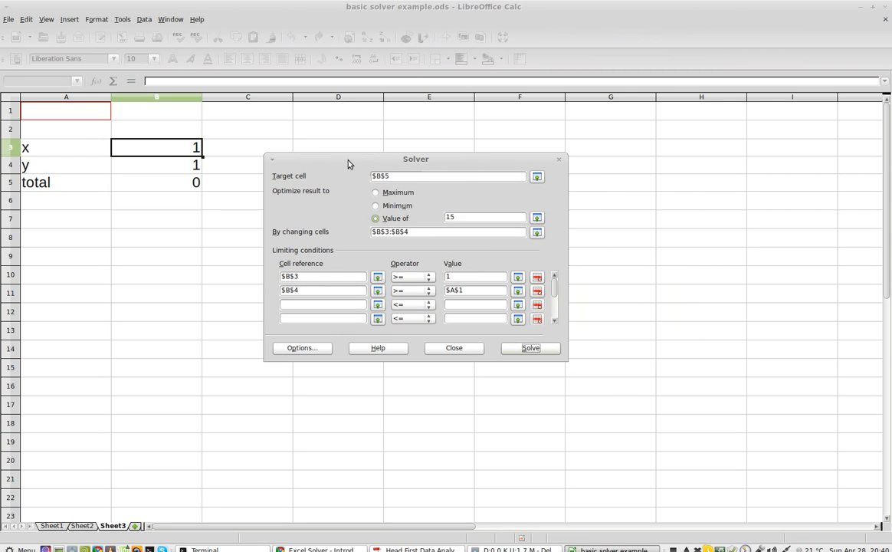
mouse_move(61, 163)
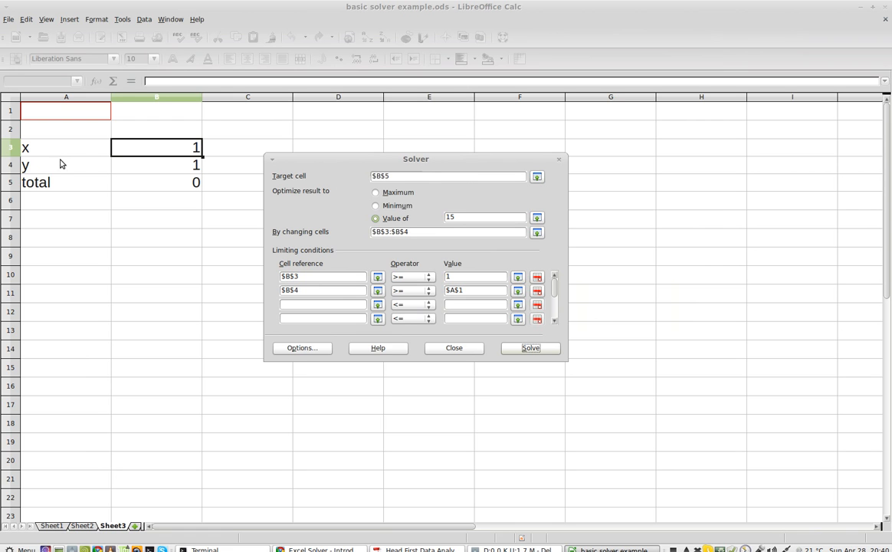
Close the Solver with B5 targeting 15, and enter 15 in cell D3
left_click(483, 218)
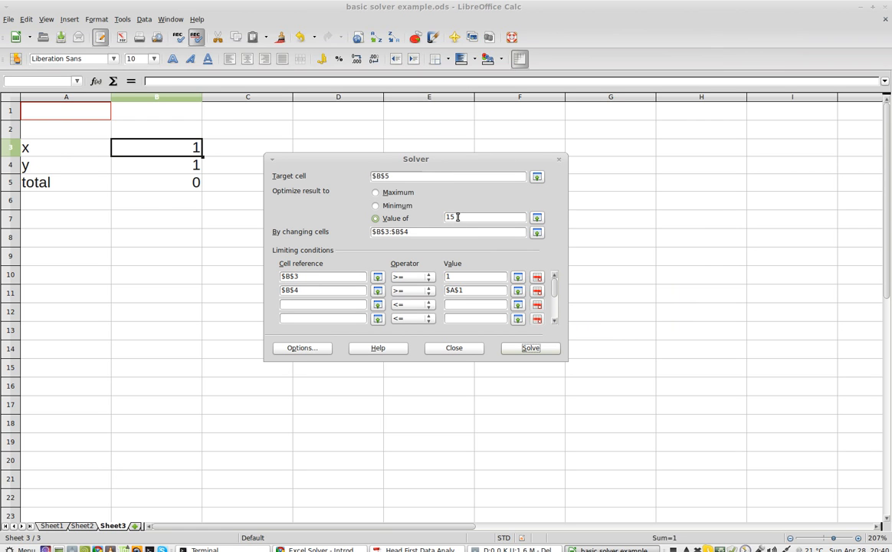
mouse_move(160, 92)
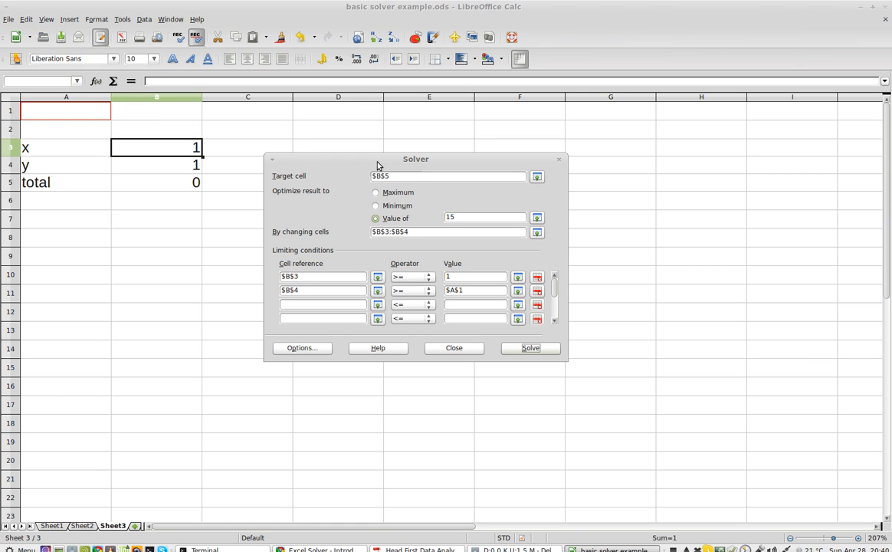
left_click(447, 176)
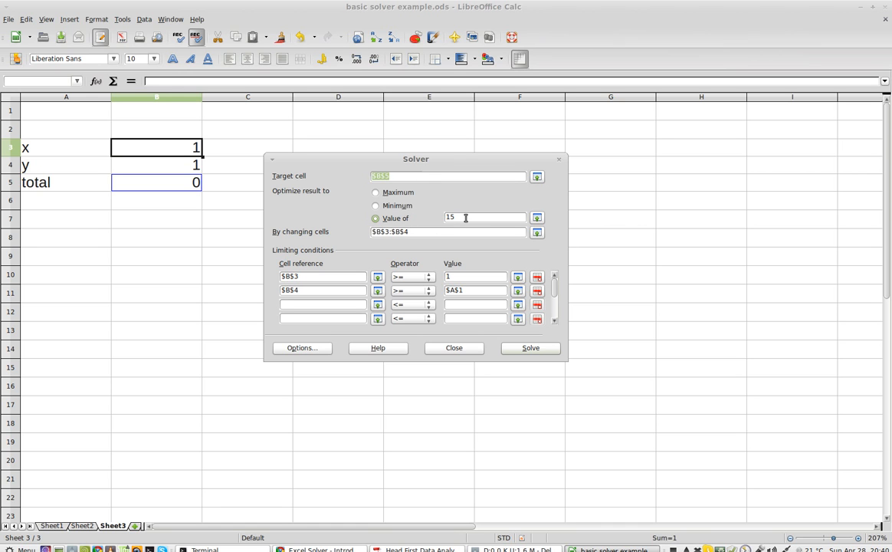
left_click(536, 217)
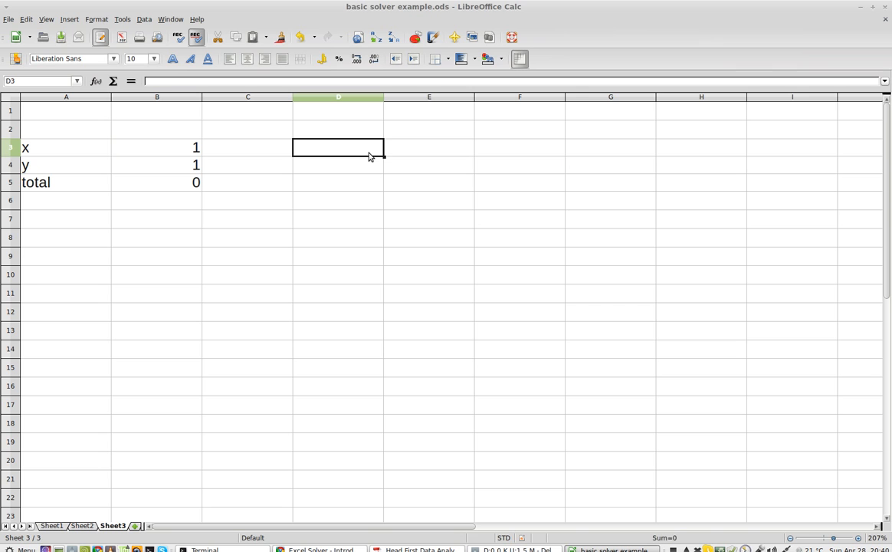
type("15")
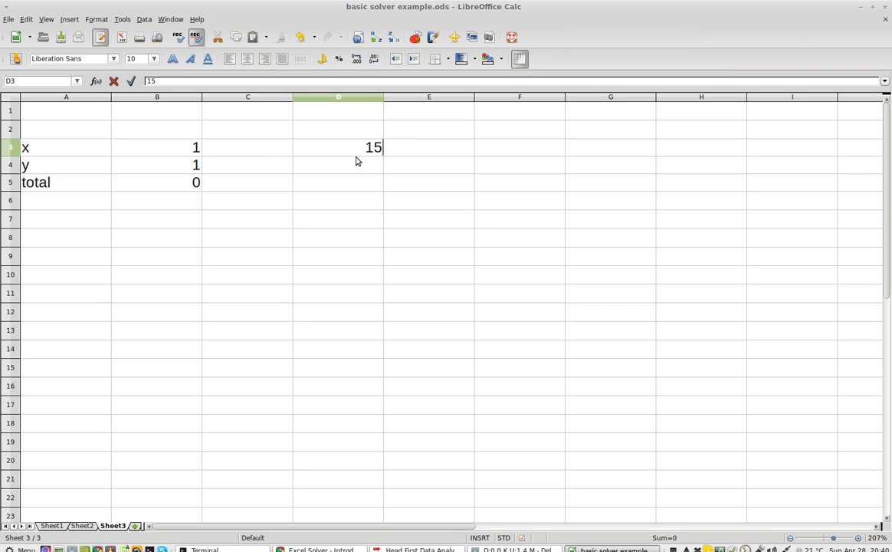
left_click(122, 20)
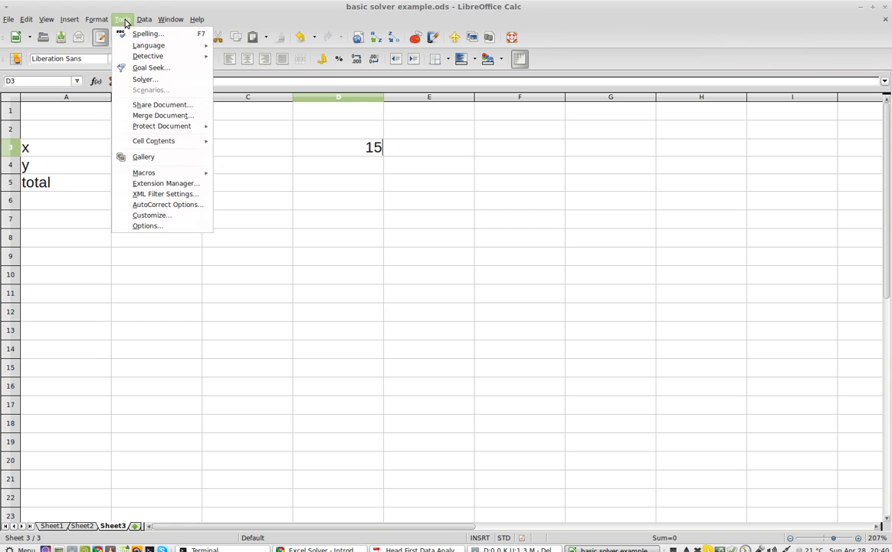
Reopen Solver and point the Value of field at cell $D$3
left_click(145, 79)
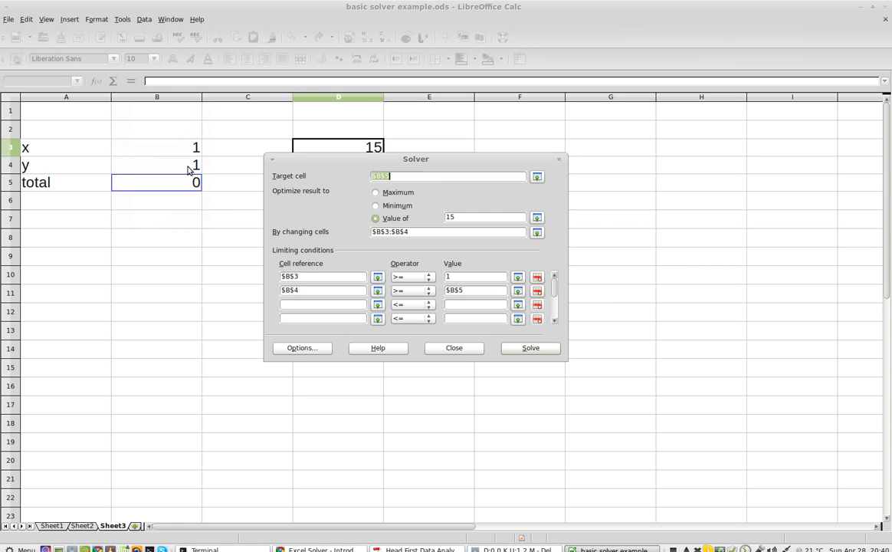
mouse_move(160, 187)
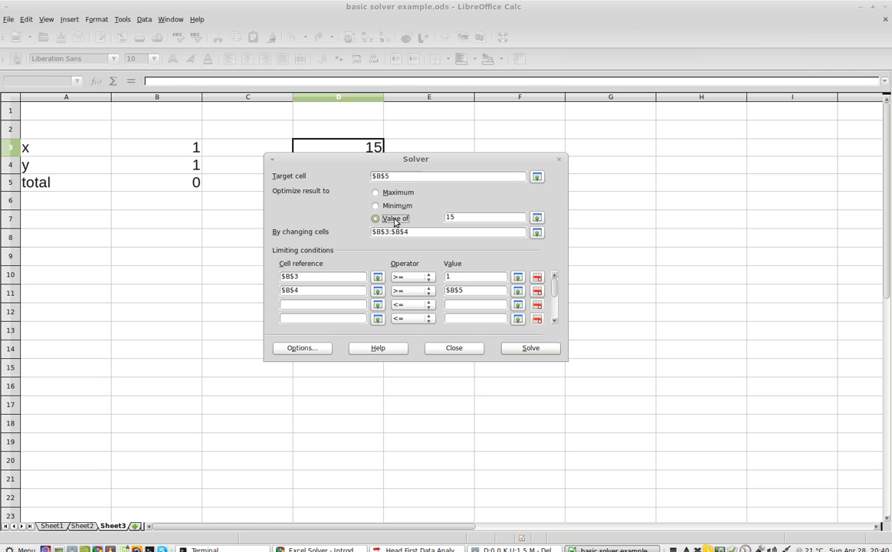
mouse_move(525, 205)
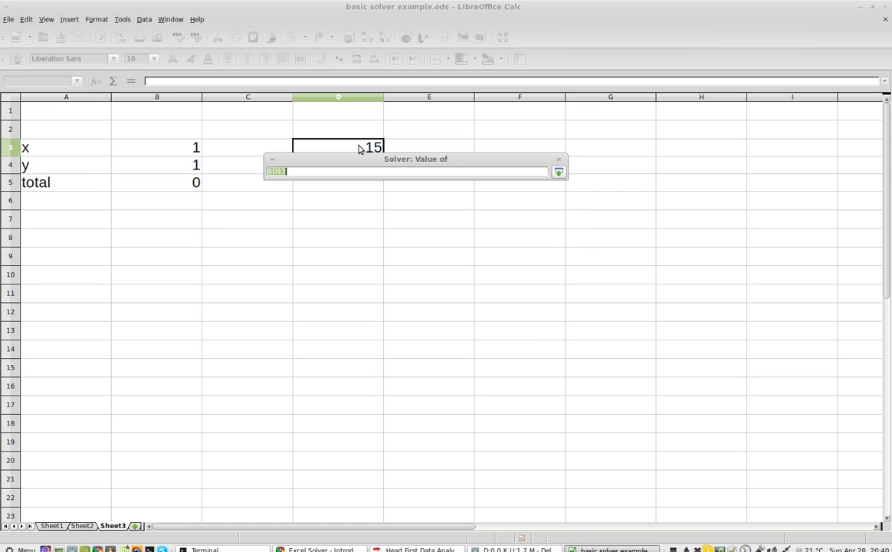
left_click(559, 171)
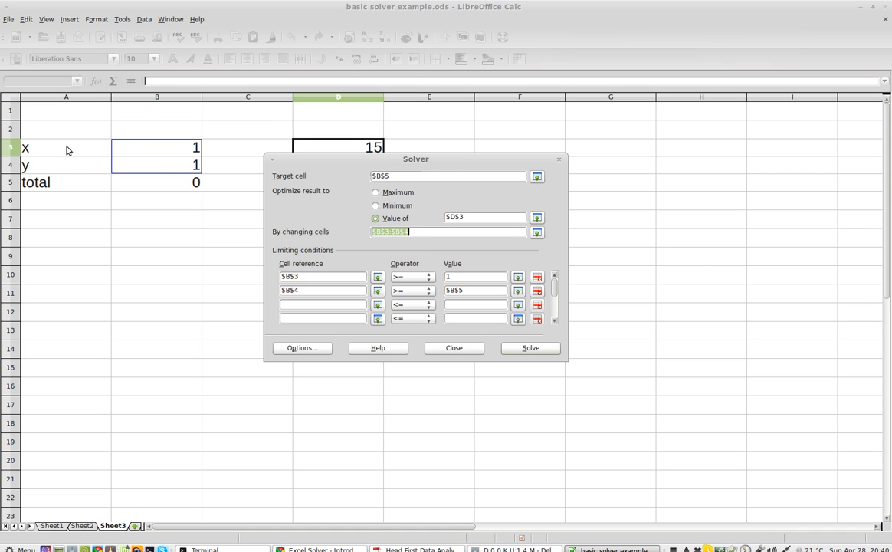
mouse_move(425, 248)
type("1")
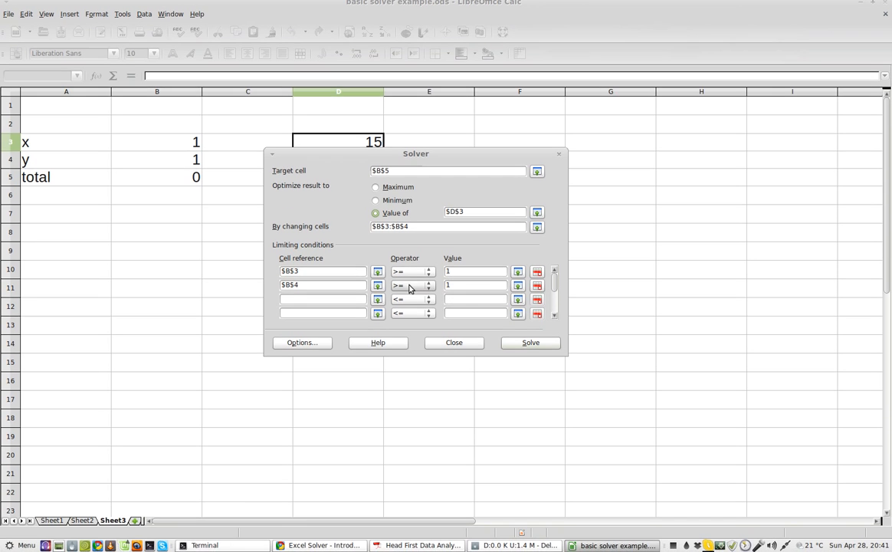
Keep B4 at >=, make B3 <=, solve, and dismiss the No Solution message
left_click(428, 284)
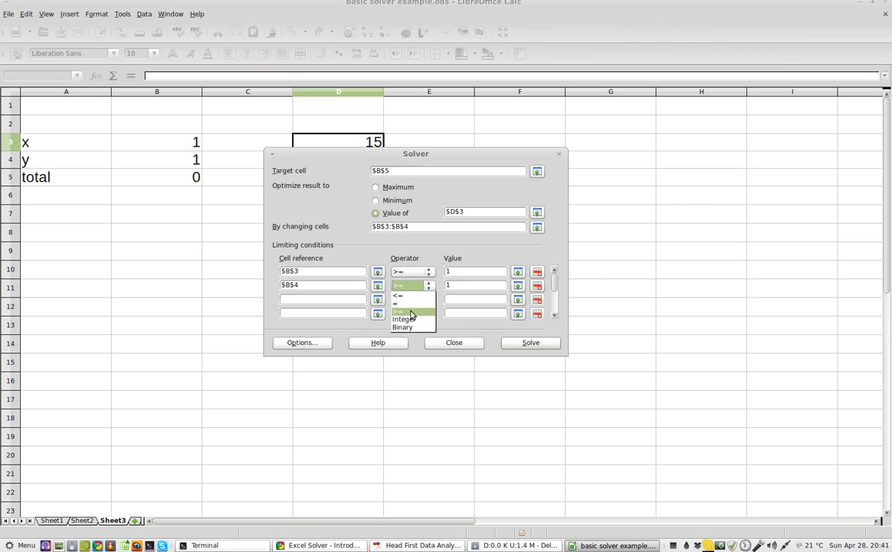
left_click(398, 299)
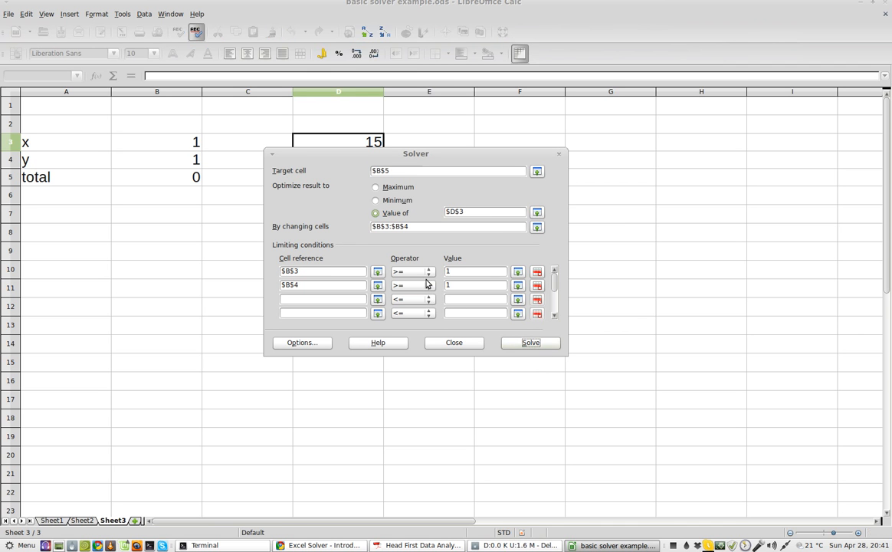
left_click(428, 272)
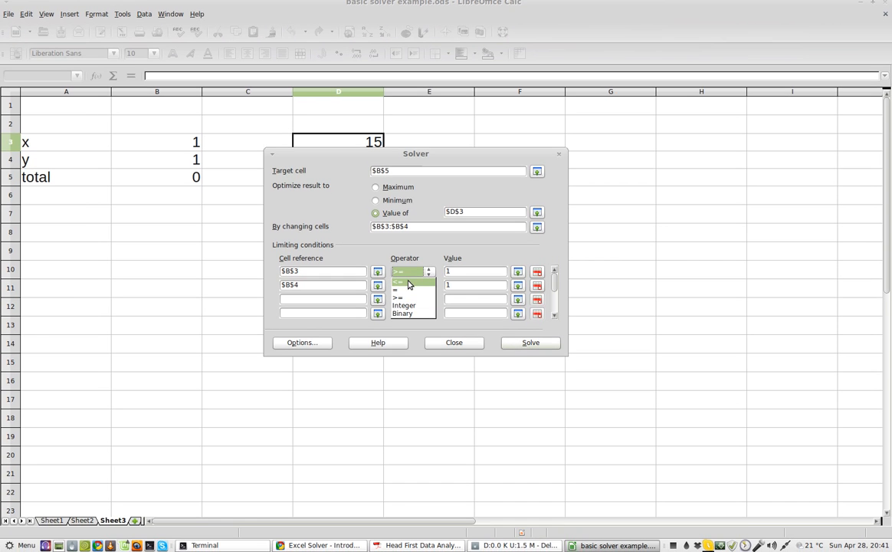
left_click(411, 281)
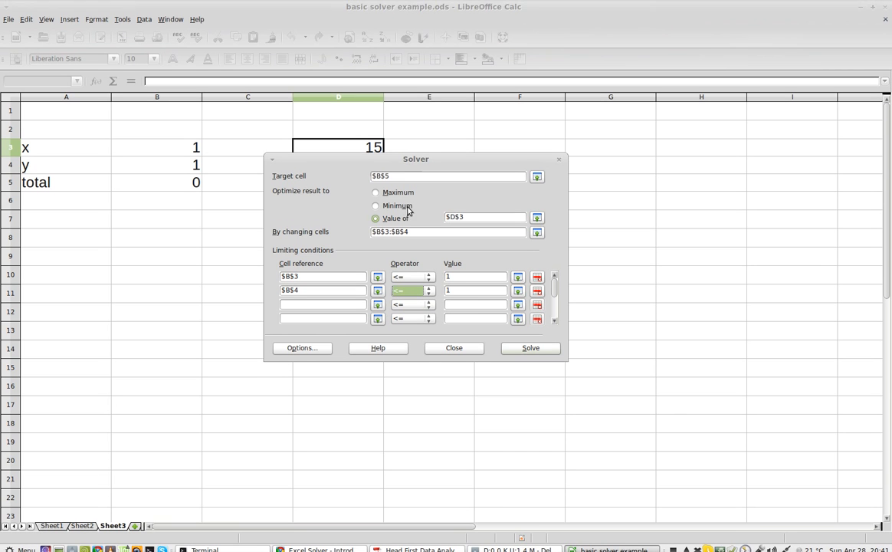
left_click(529, 347)
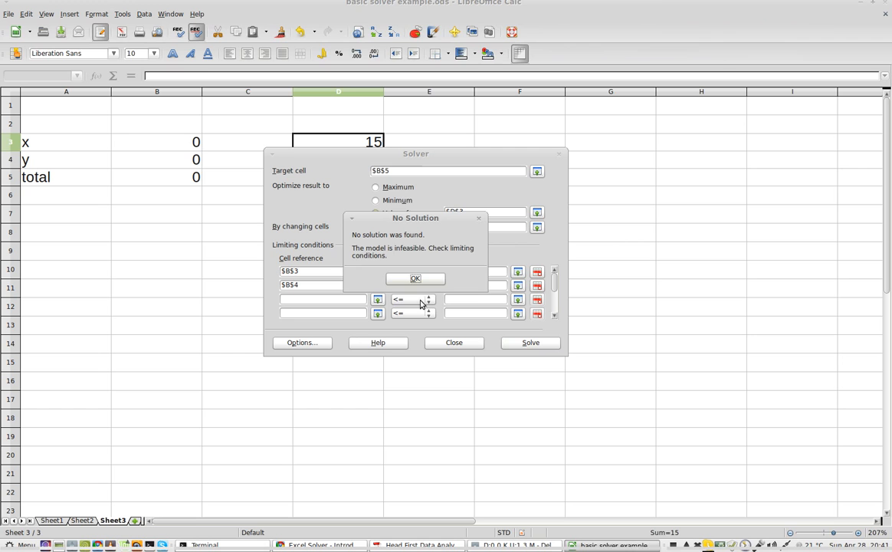
left_click(415, 277)
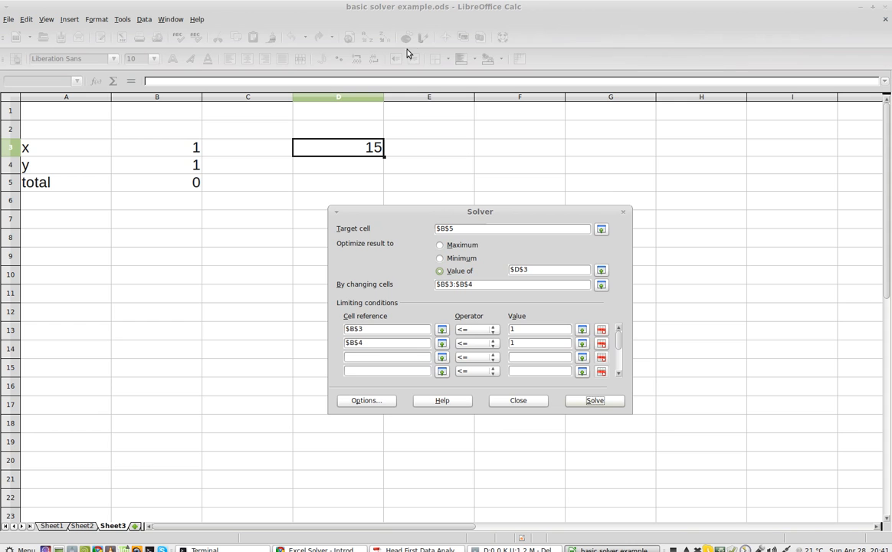
mouse_move(203, 24)
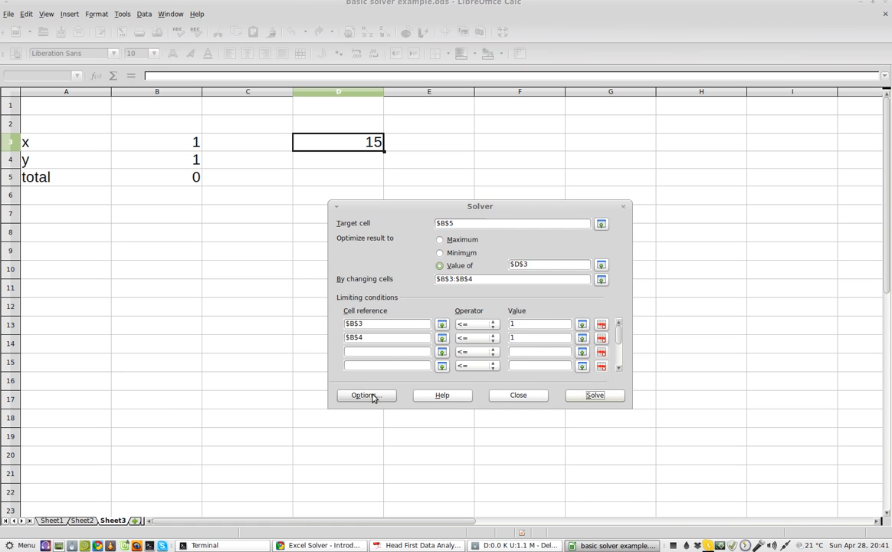
left_click(365, 394)
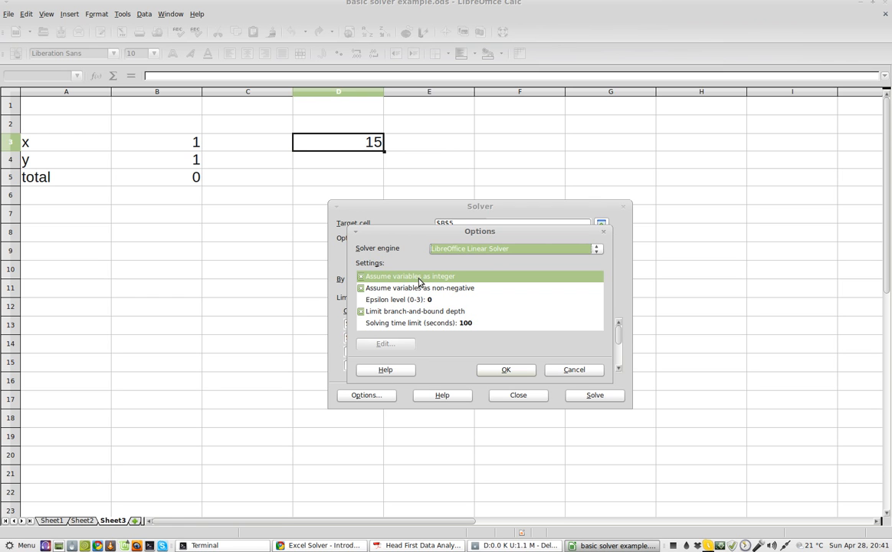
mouse_move(391, 308)
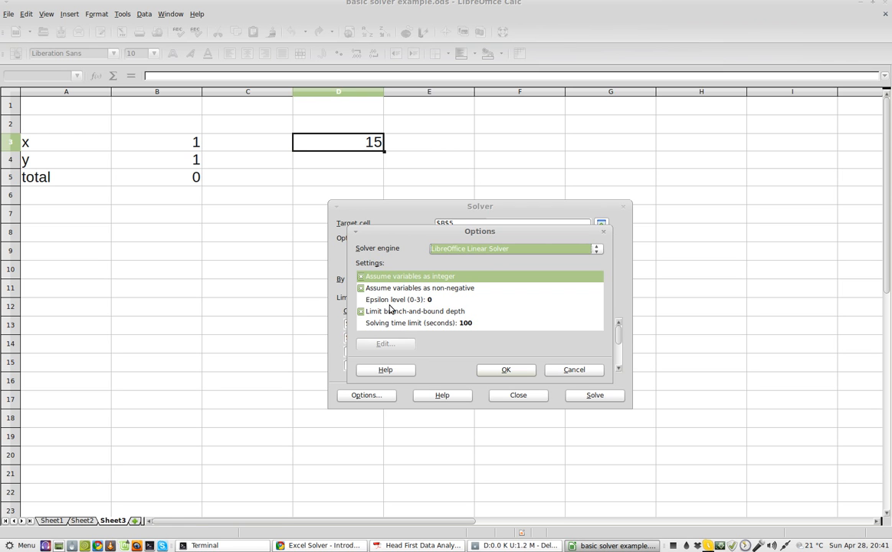
mouse_move(396, 298)
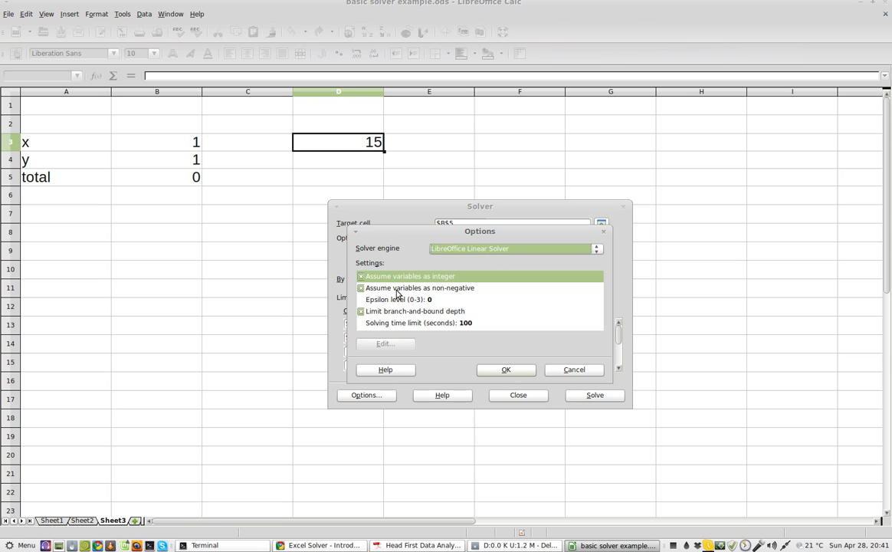
mouse_move(455, 295)
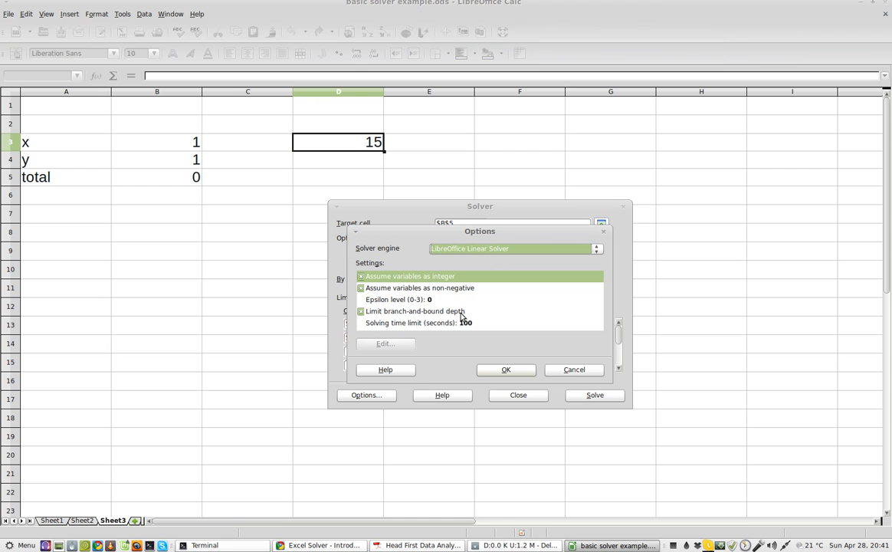
mouse_move(429, 280)
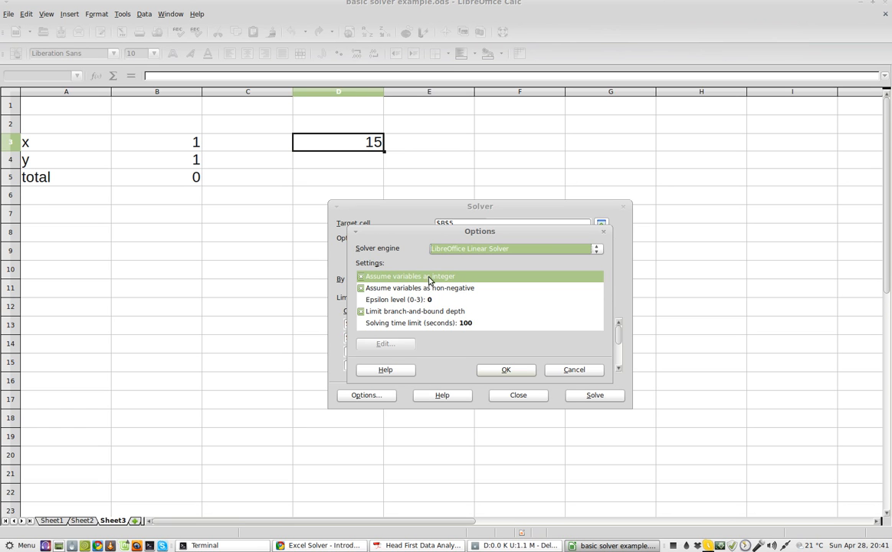
mouse_move(383, 281)
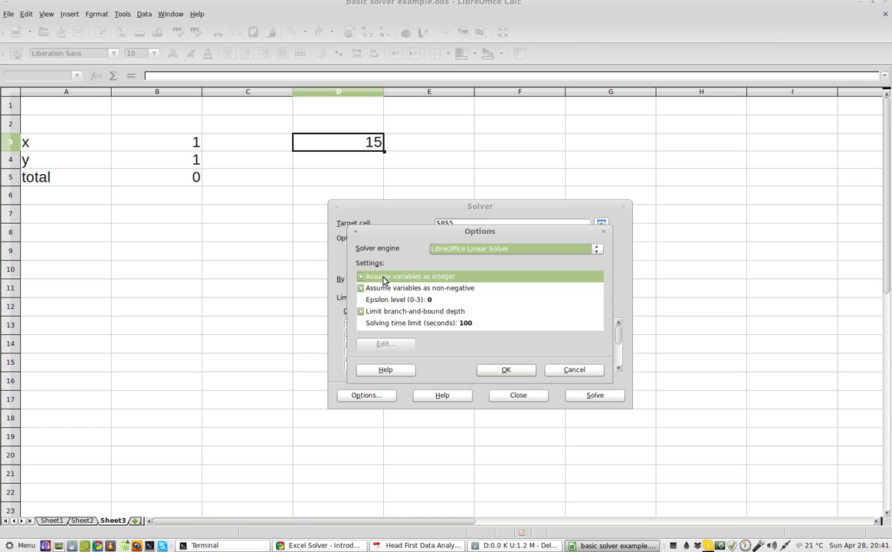
mouse_move(447, 284)
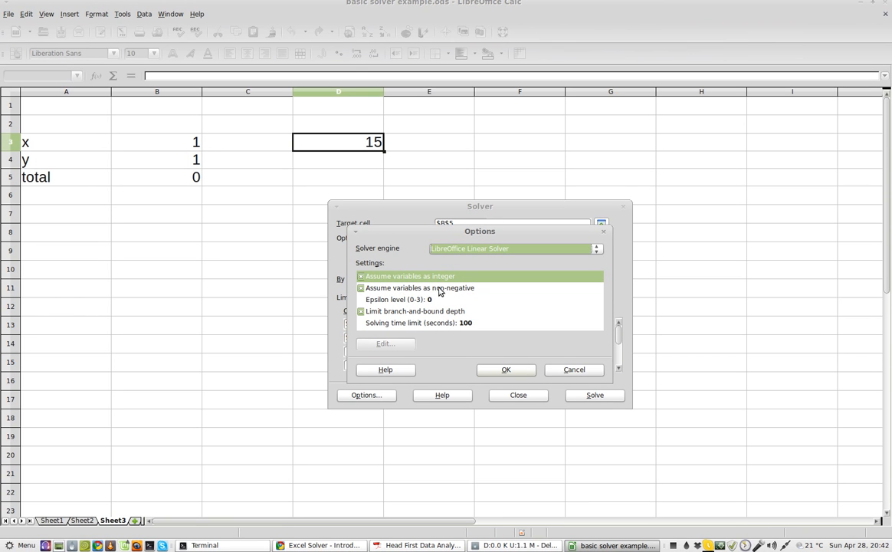
mouse_move(477, 371)
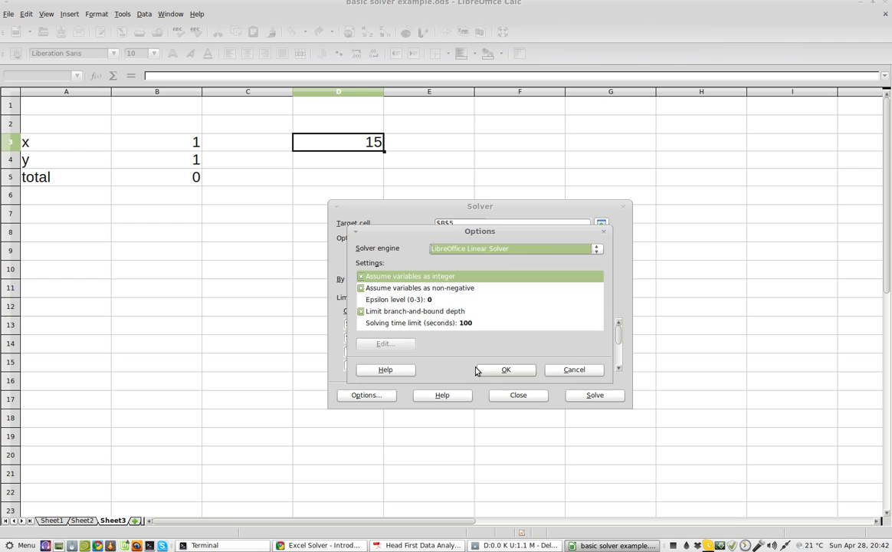
left_click(506, 369)
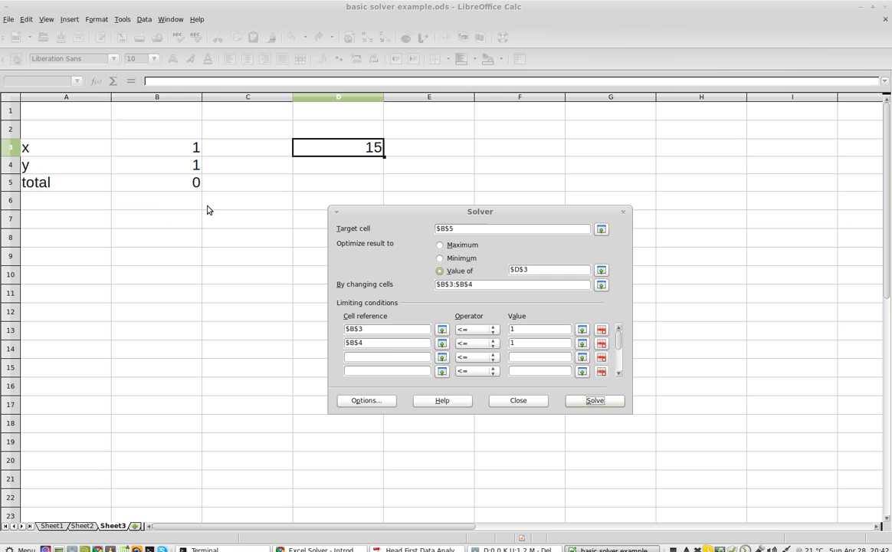
mouse_move(404, 231)
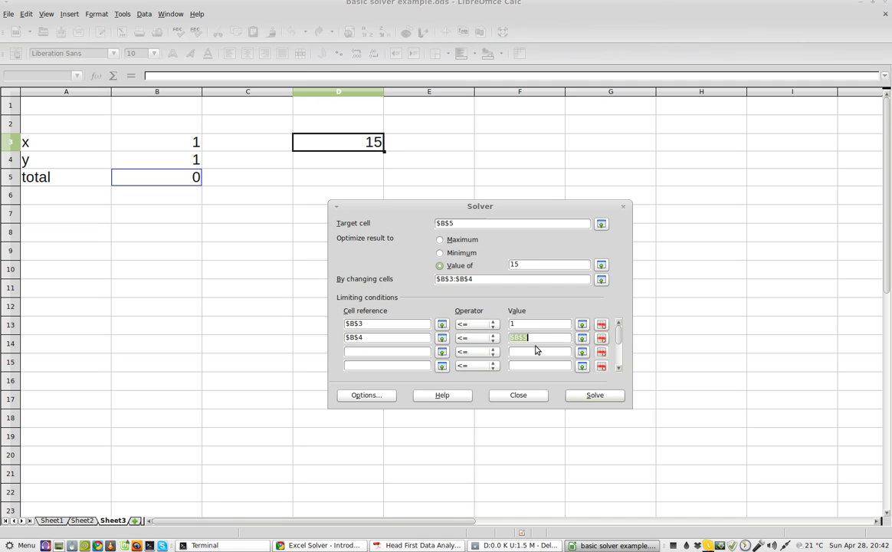
Re-enter 1 as the B4 limit and open the B3 operator choices
type("1")
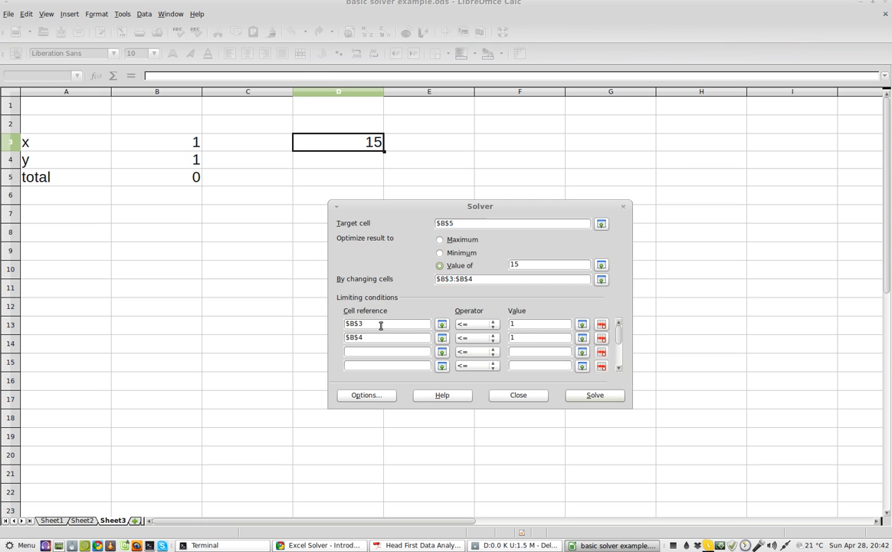
left_click(492, 323)
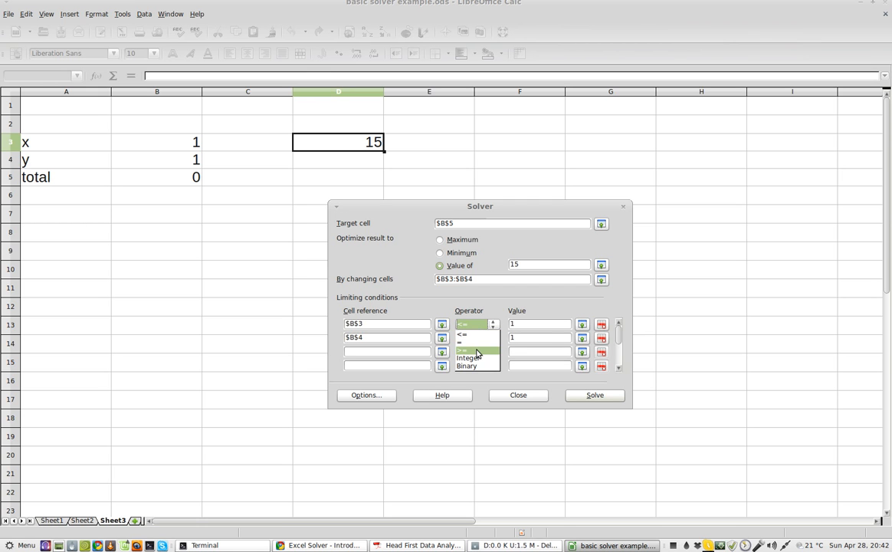
Set the B3 condition to >= 1, solve, and dismiss the No Solution message
left_click(462, 323)
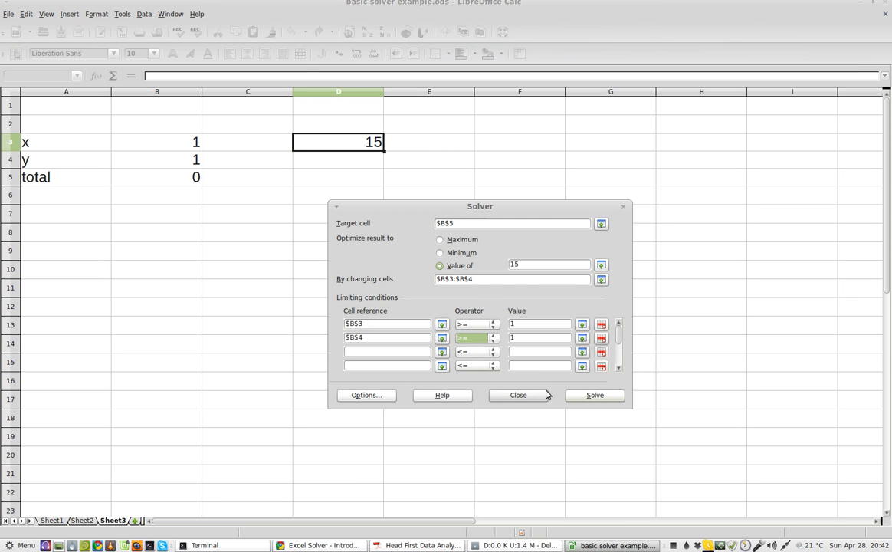
left_click(594, 394)
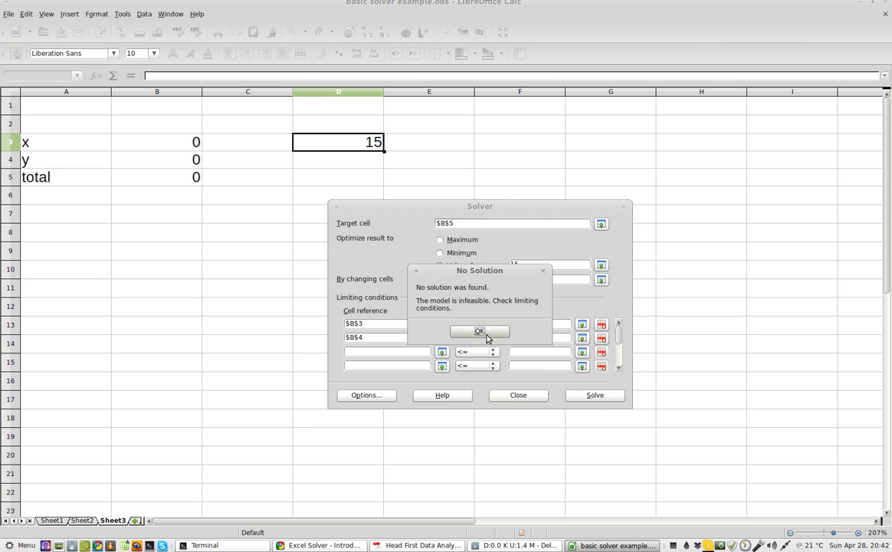
left_click(479, 331)
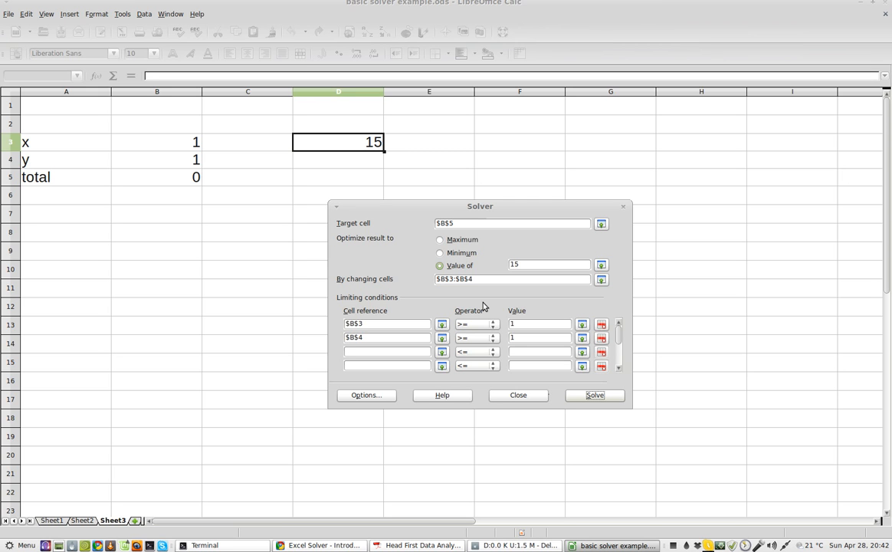
mouse_move(675, 536)
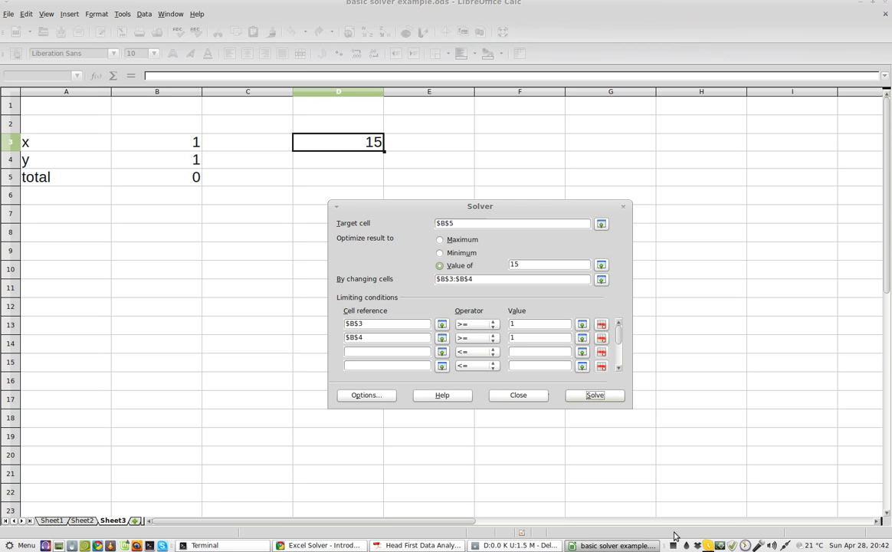